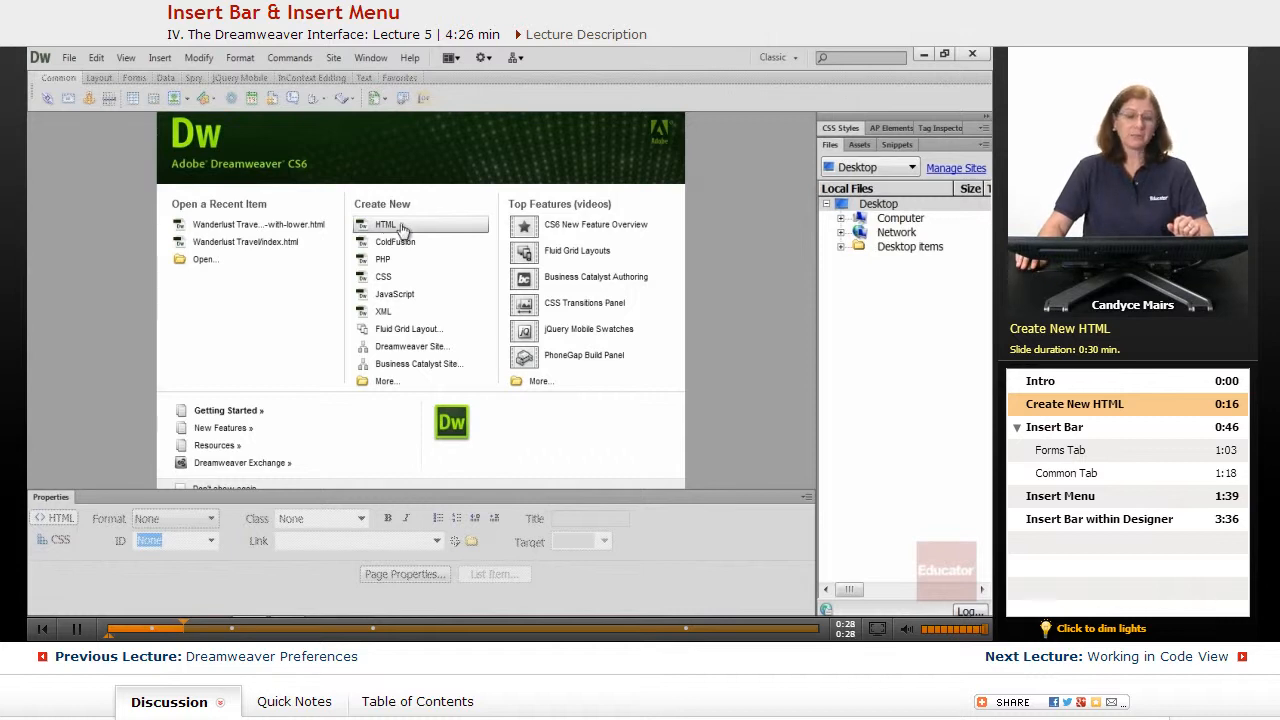
{"action": "mouse_move", "coordinate": [420, 226]}
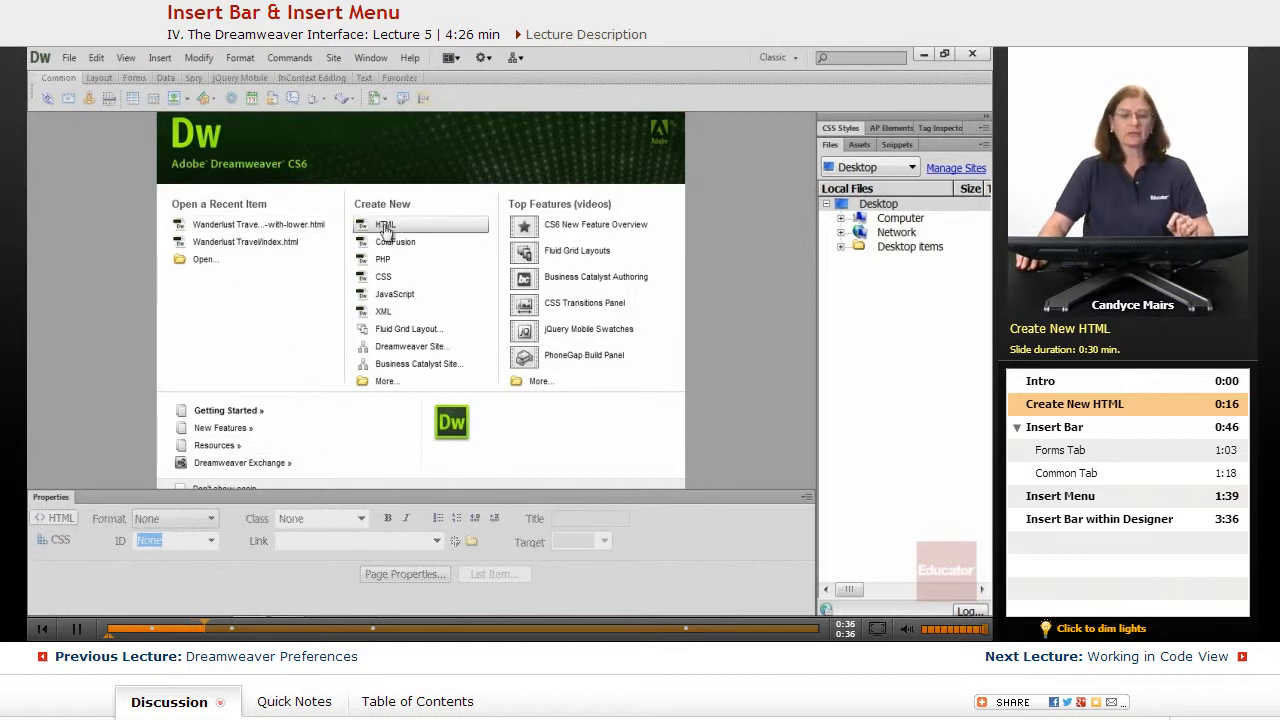
Create a blank HTML document and browse the Insert Bar's Layout and Forms objects.
{"action": "left_click", "coordinate": [385, 224]}
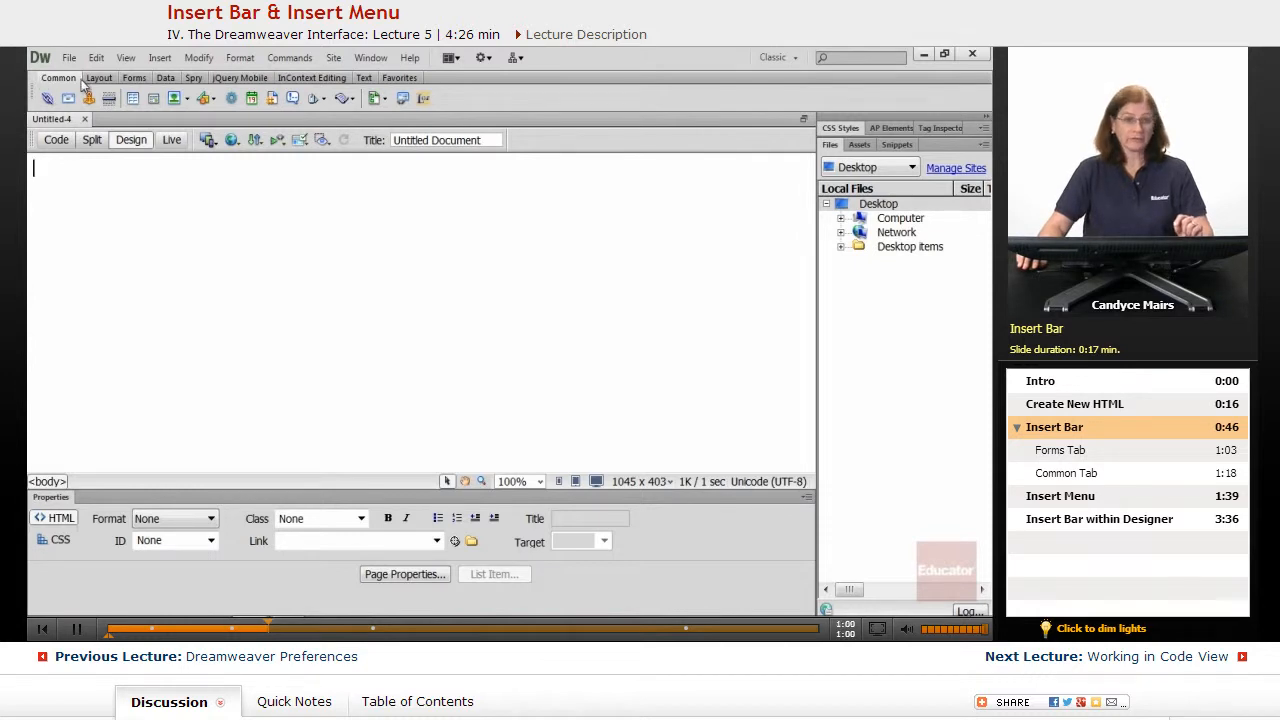
{"action": "left_click", "coordinate": [98, 78]}
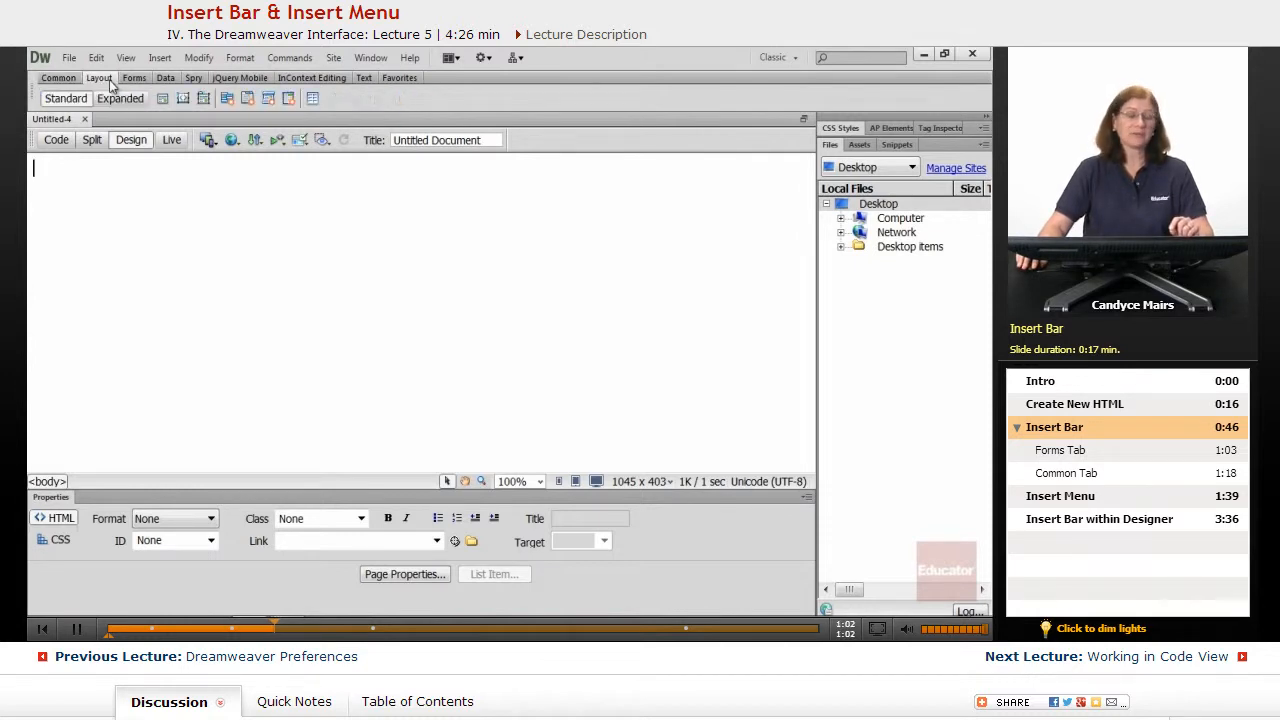
{"action": "left_click", "coordinate": [133, 78]}
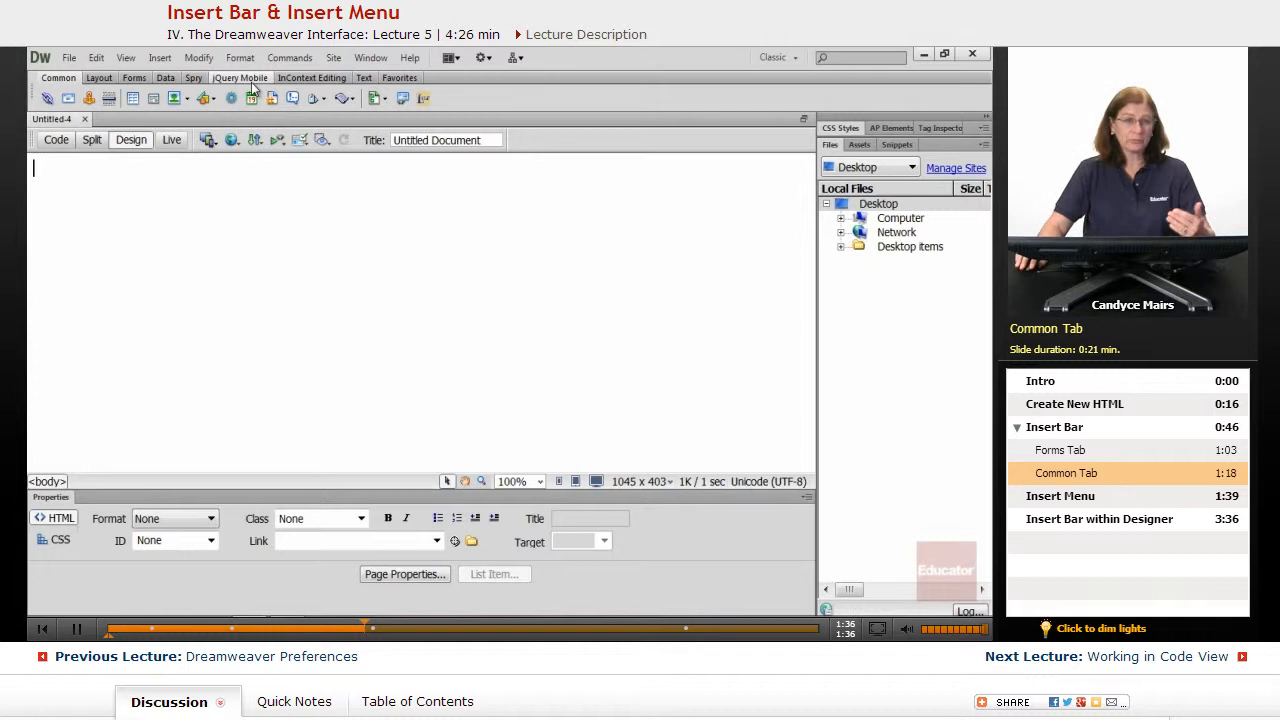
{"action": "mouse_move", "coordinate": [294, 251]}
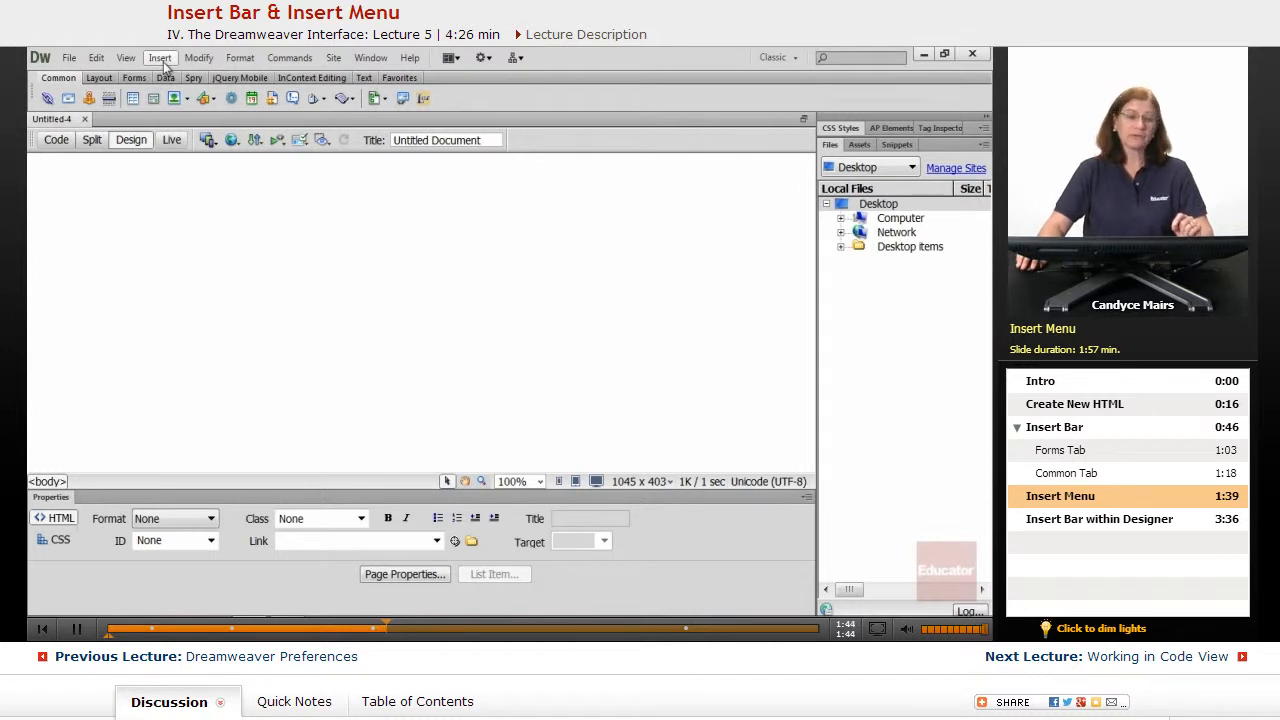
{"action": "left_click", "coordinate": [160, 57]}
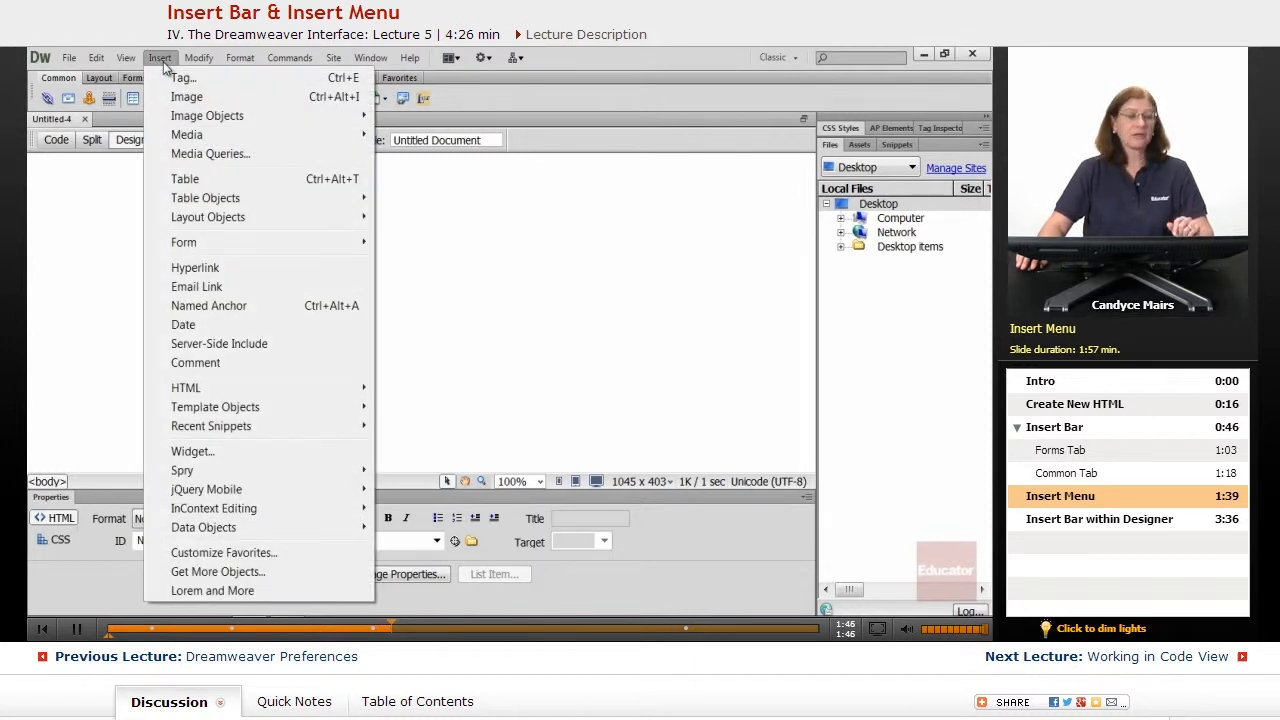
{"action": "mouse_move", "coordinate": [187, 96]}
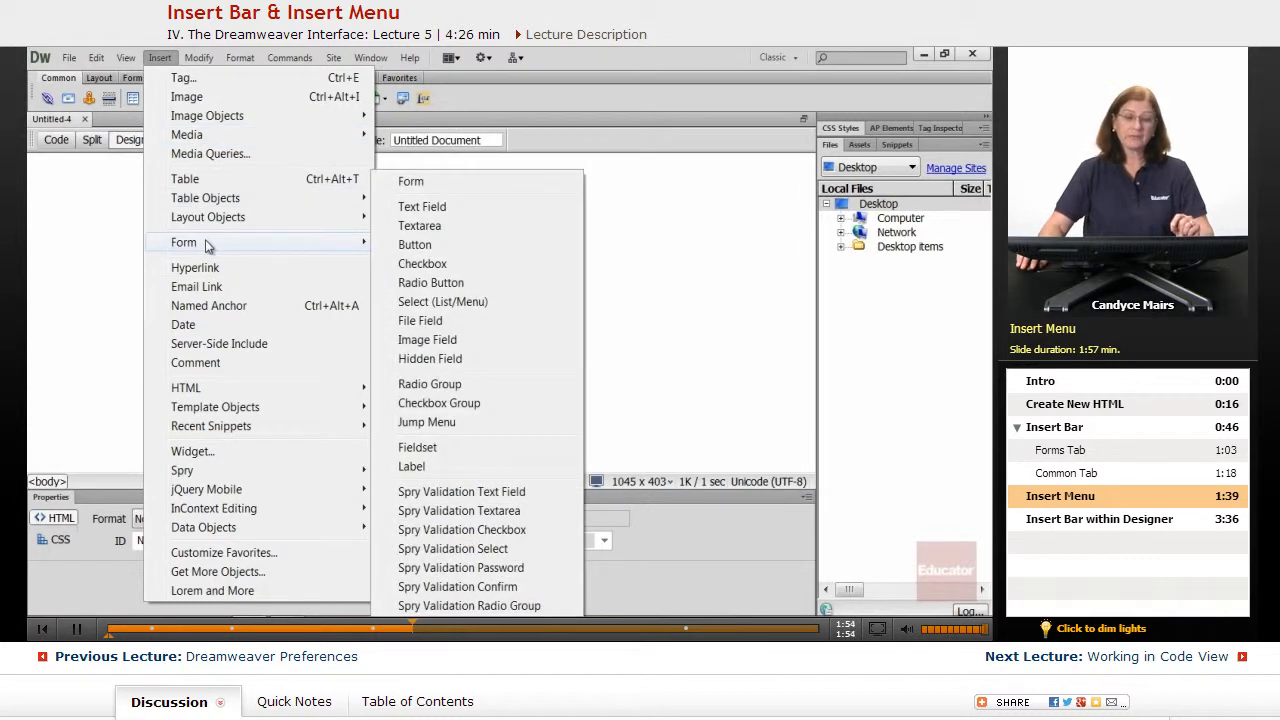
{"action": "mouse_move", "coordinate": [435, 565]}
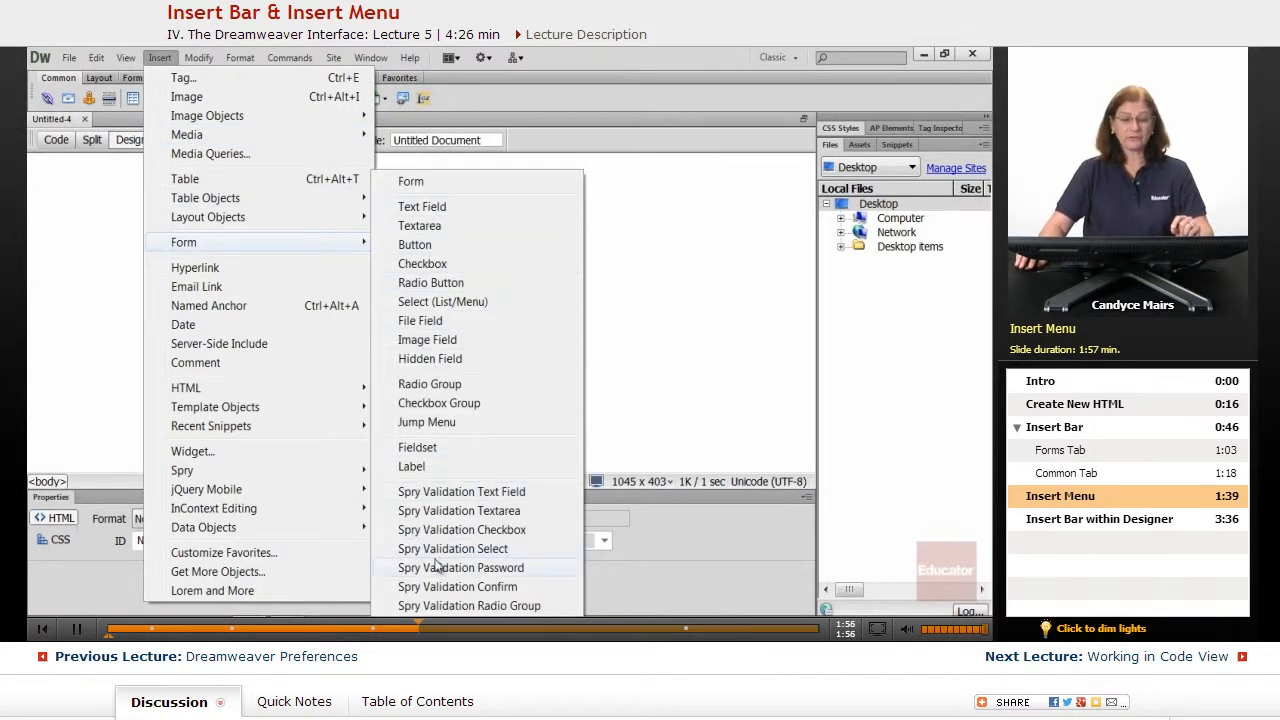
{"action": "mouse_move", "coordinate": [218, 280]}
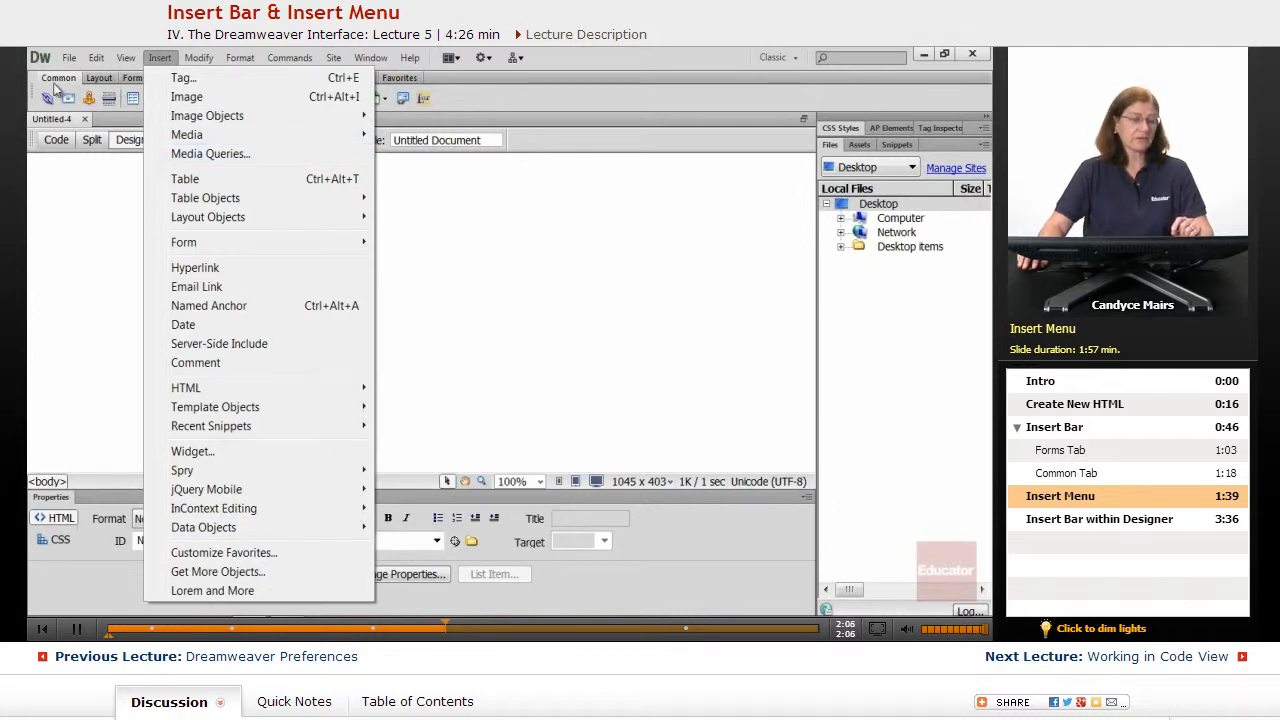
{"action": "mouse_move", "coordinate": [575, 290]}
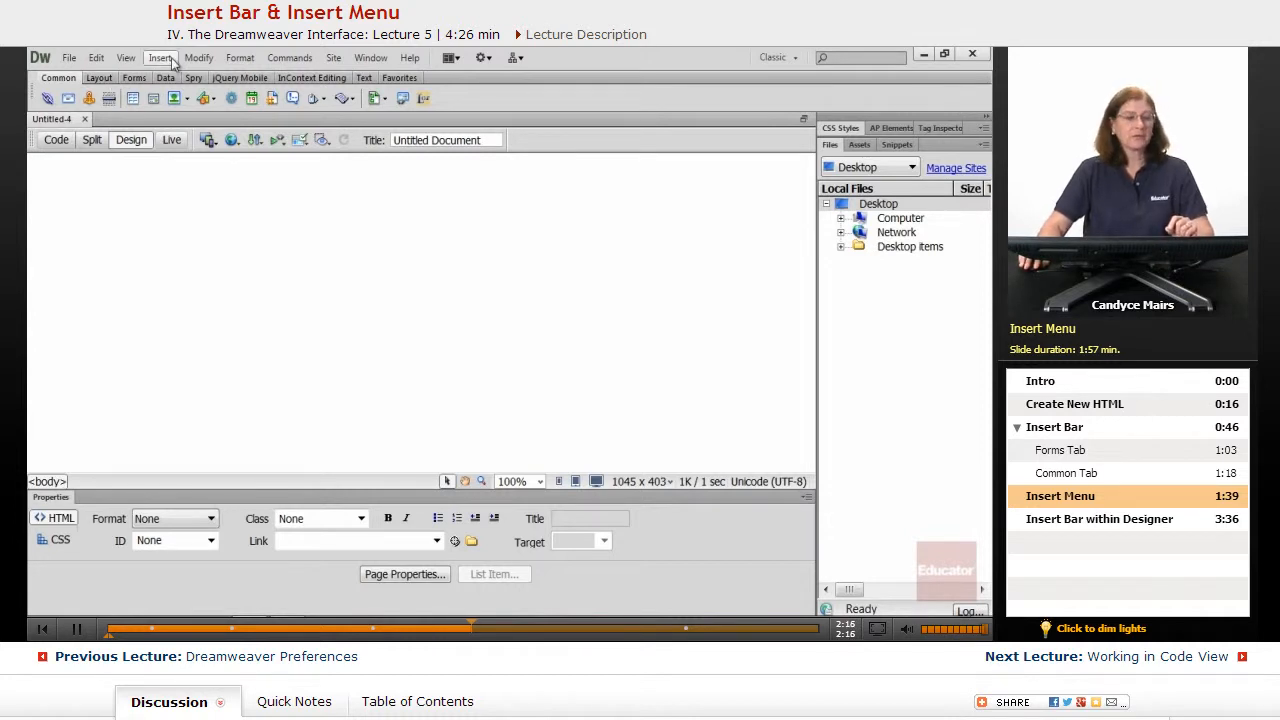
Browse the Insert menu's HTML Head Tags submenu, then close it without inserting anything.
{"action": "left_click", "coordinate": [160, 57]}
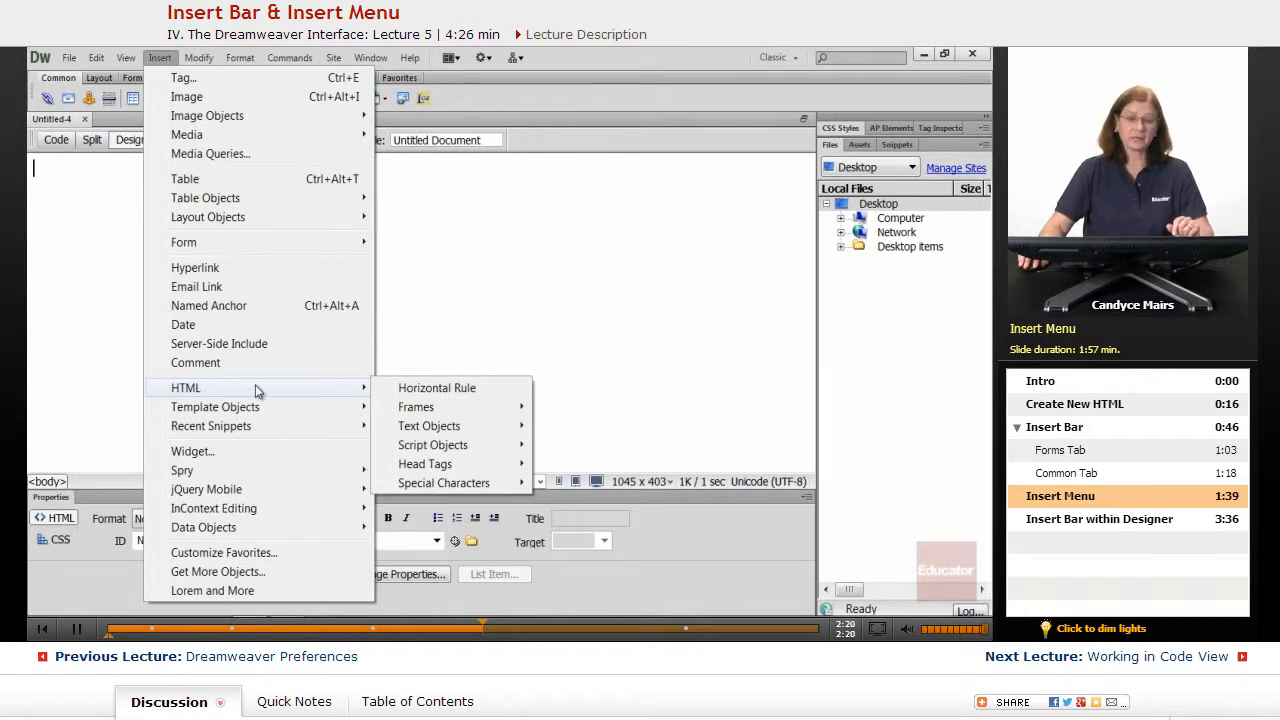
{"action": "mouse_move", "coordinate": [443, 483]}
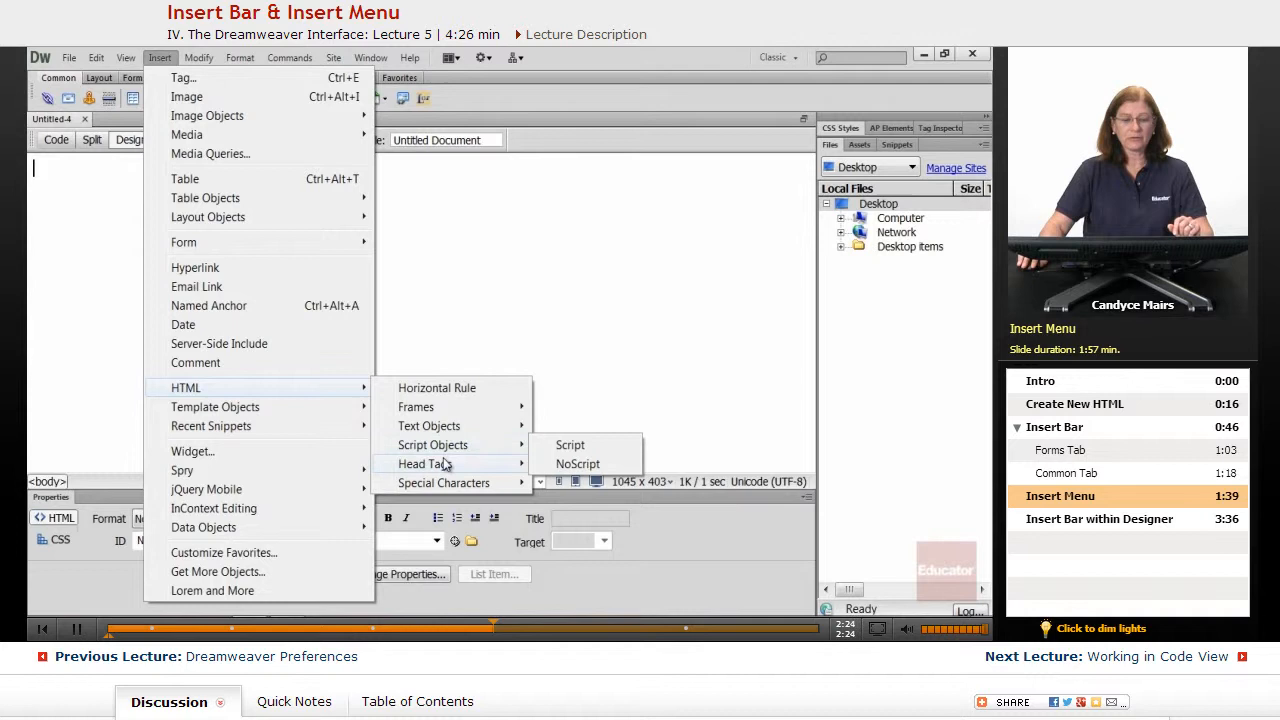
{"action": "mouse_move", "coordinate": [430, 464]}
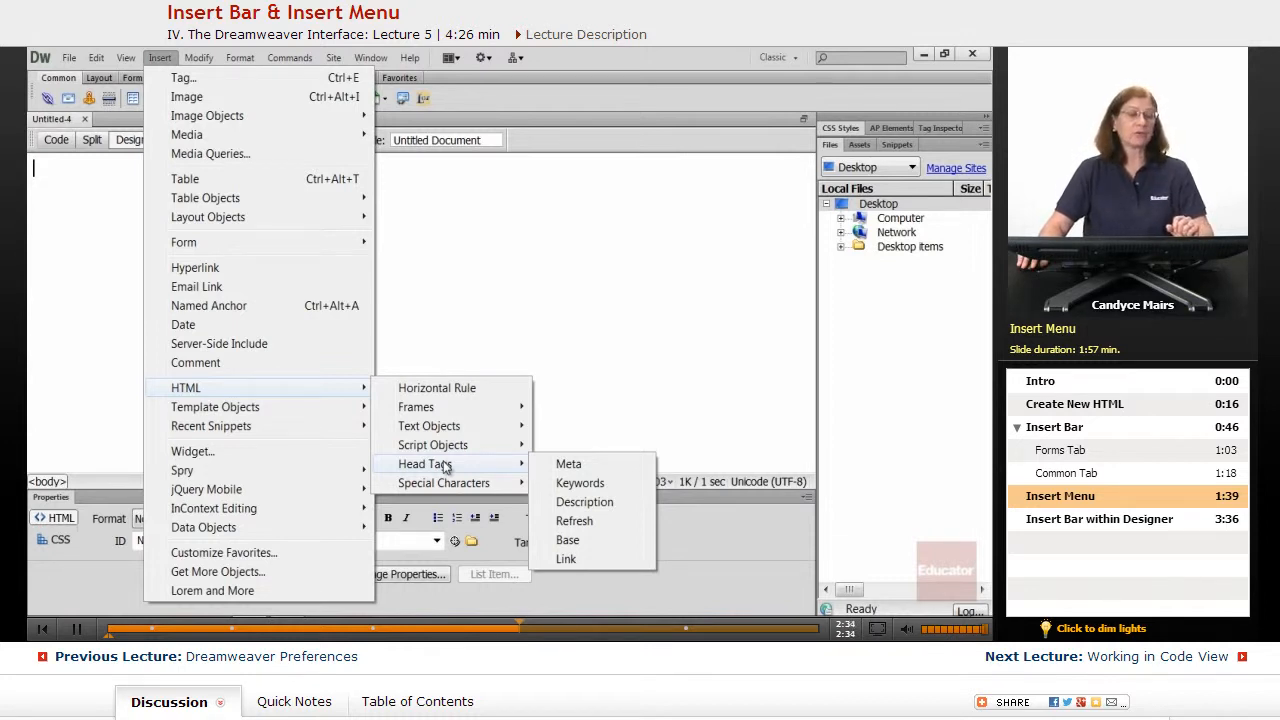
{"action": "mouse_move", "coordinate": [520, 262]}
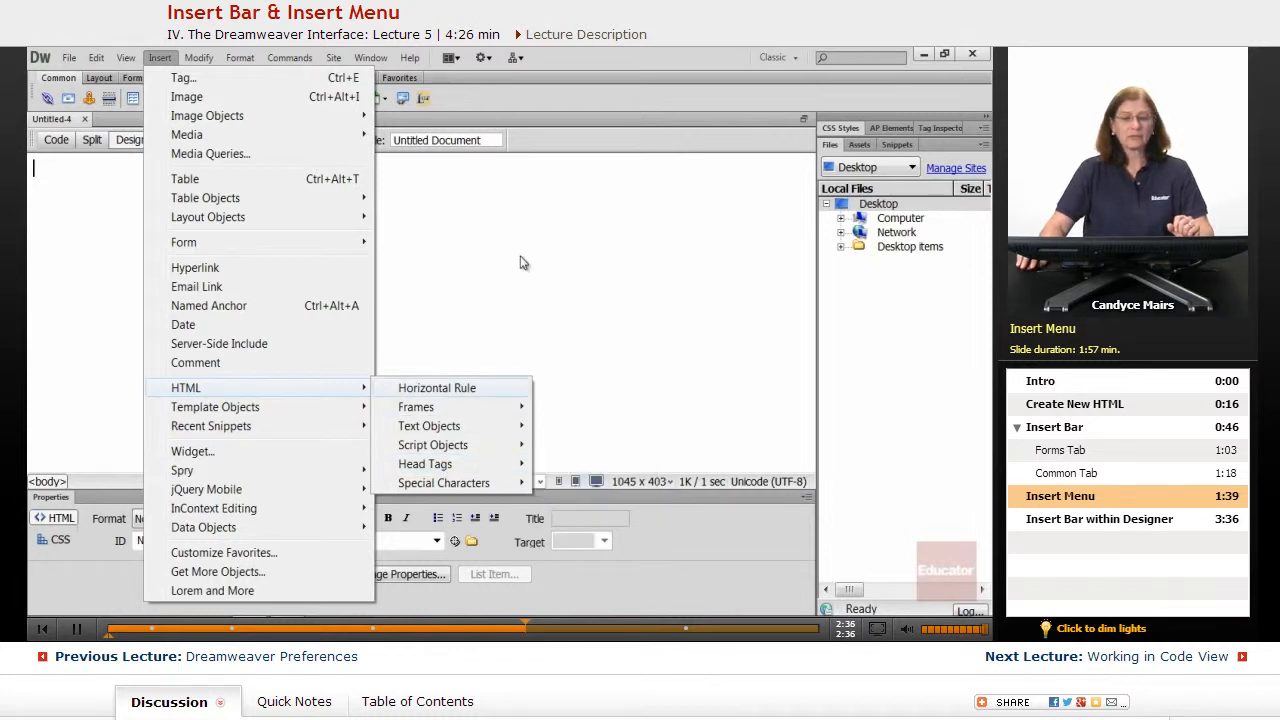
{"action": "left_click", "coordinate": [522, 258]}
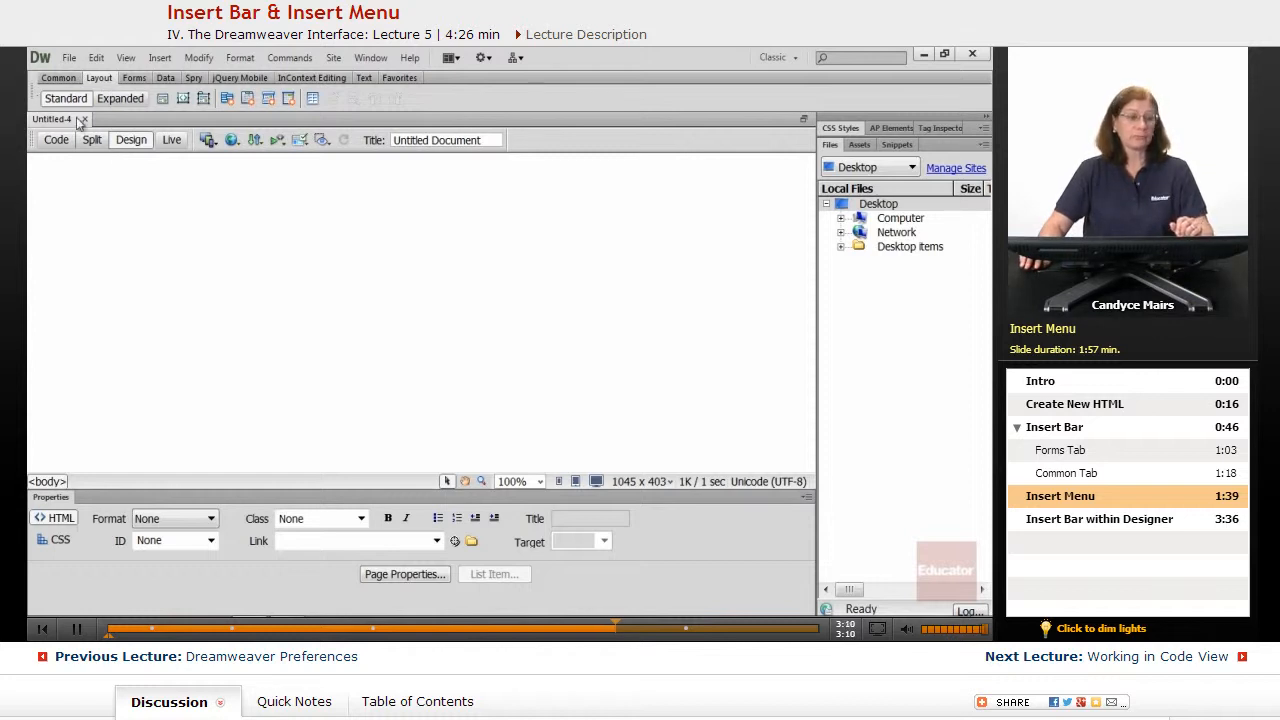
Return the Insert Bar to Common objects and change the workspace to Designer.
{"action": "left_click", "coordinate": [58, 78]}
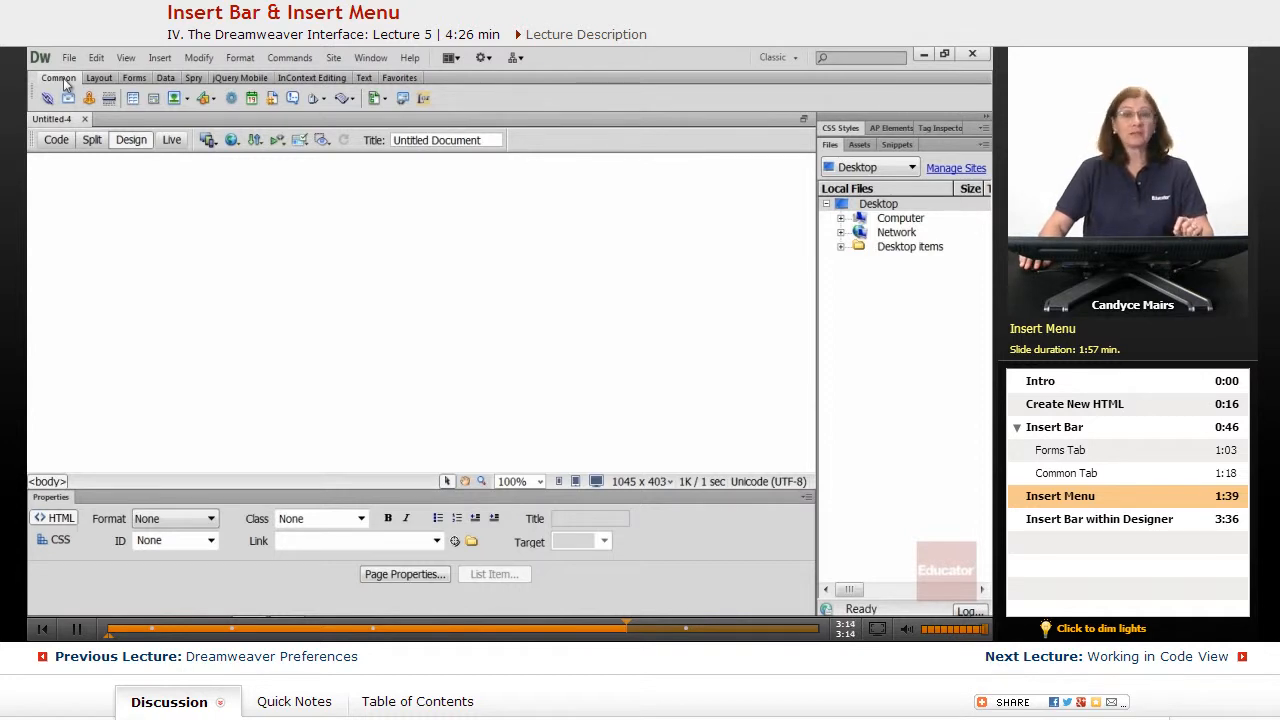
{"action": "left_click", "coordinate": [160, 57]}
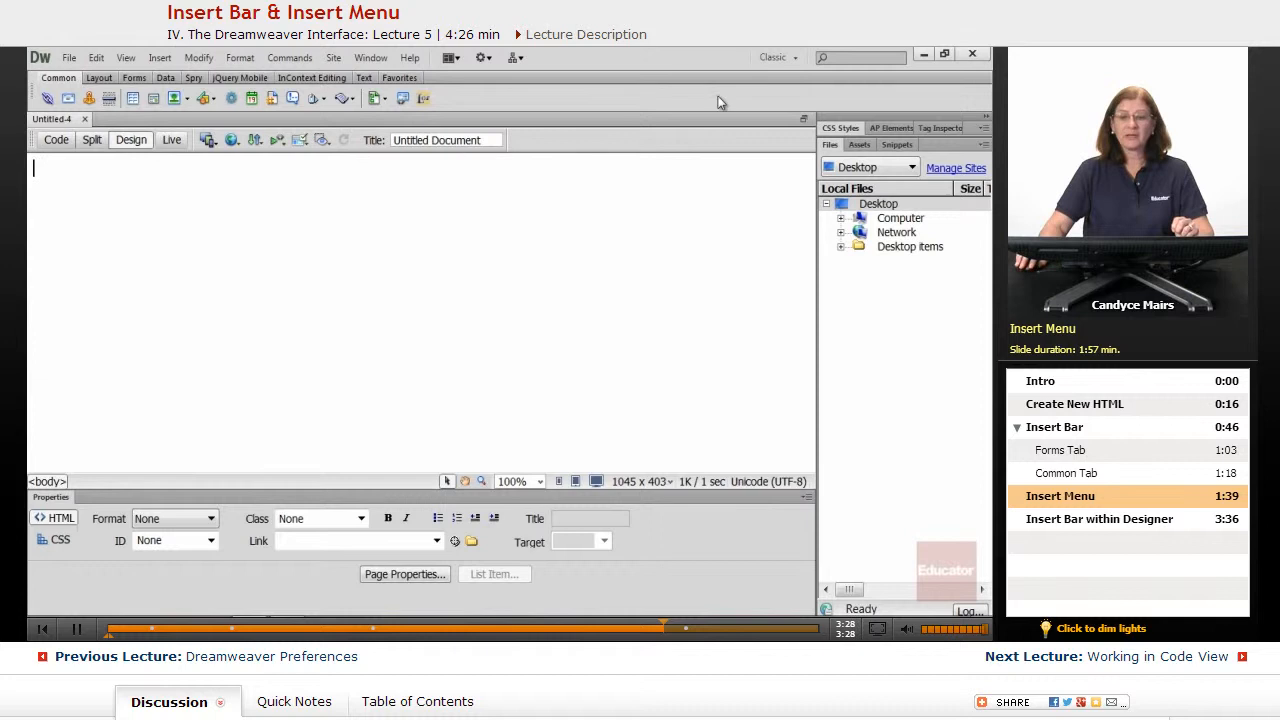
{"action": "left_click", "coordinate": [778, 57]}
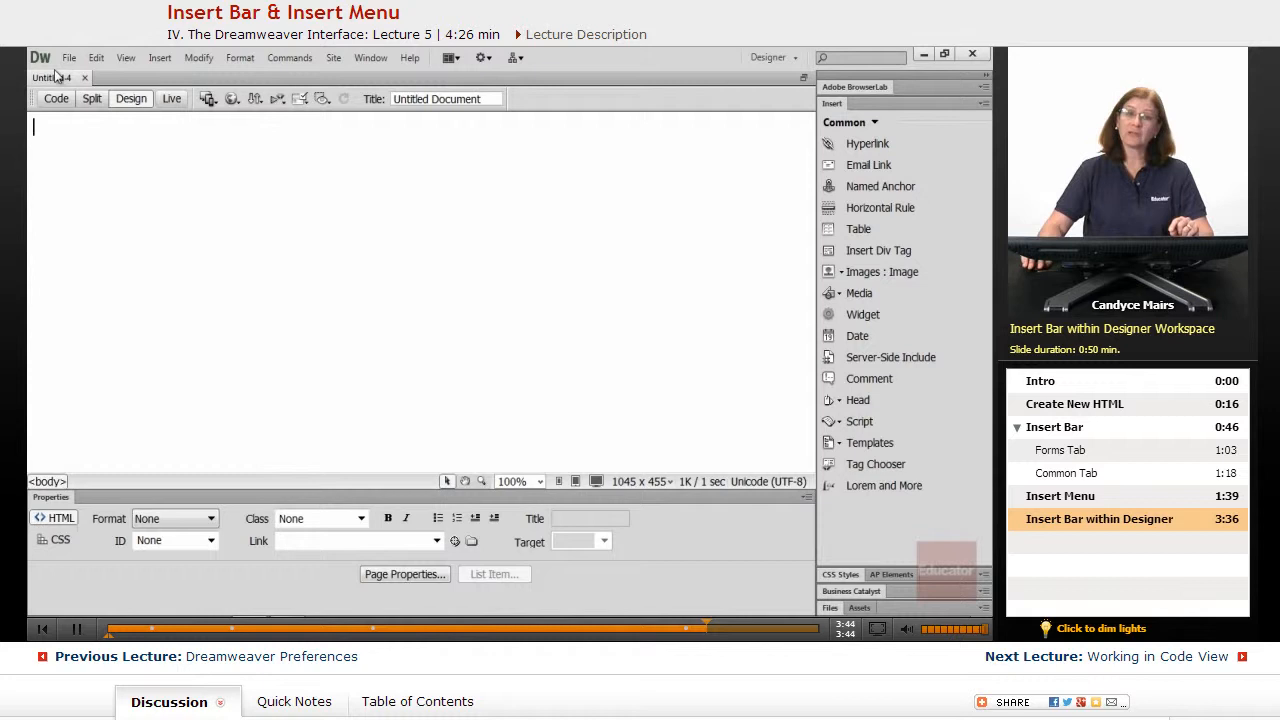
{"action": "mouse_move", "coordinate": [862, 186]}
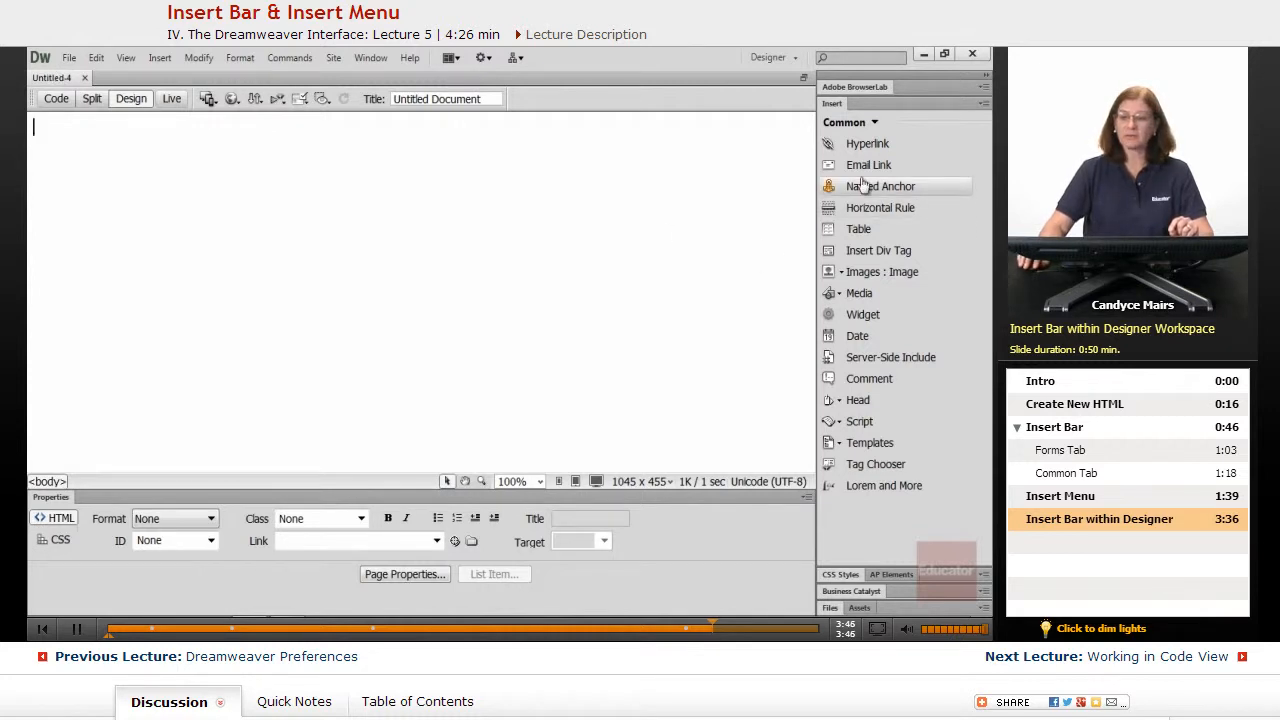
{"action": "left_click", "coordinate": [848, 122]}
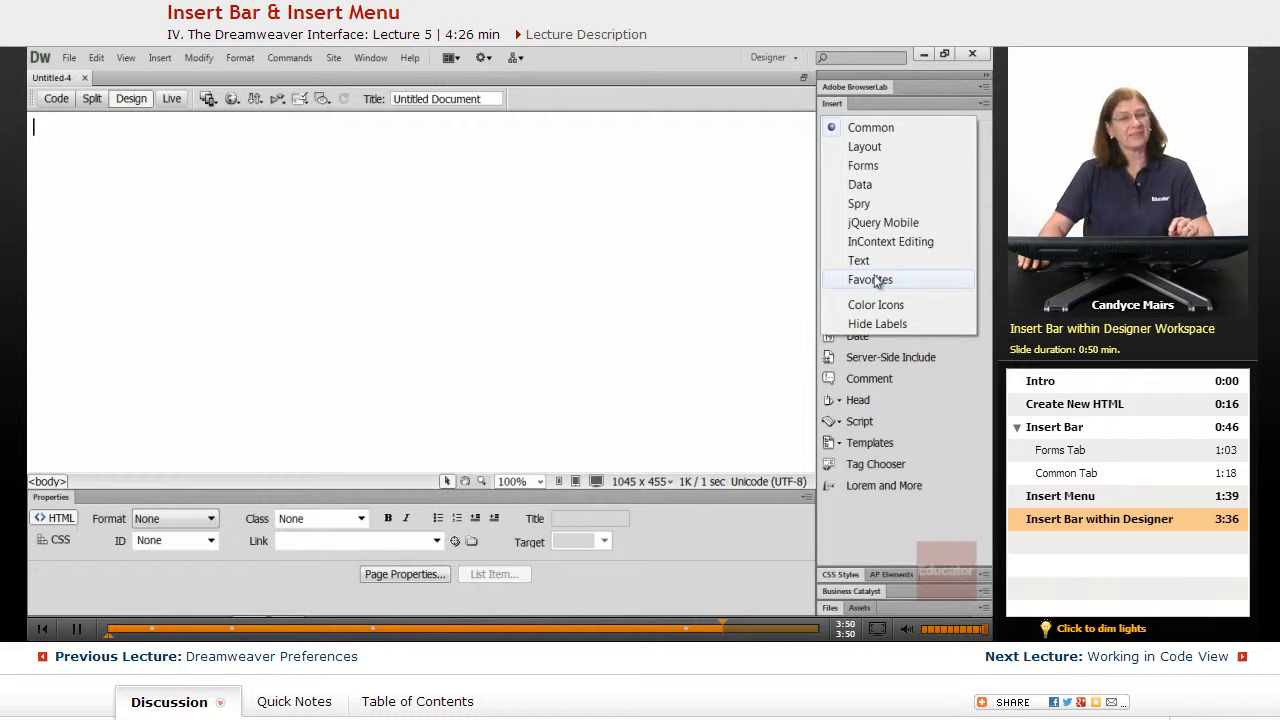
{"action": "mouse_move", "coordinate": [870, 127]}
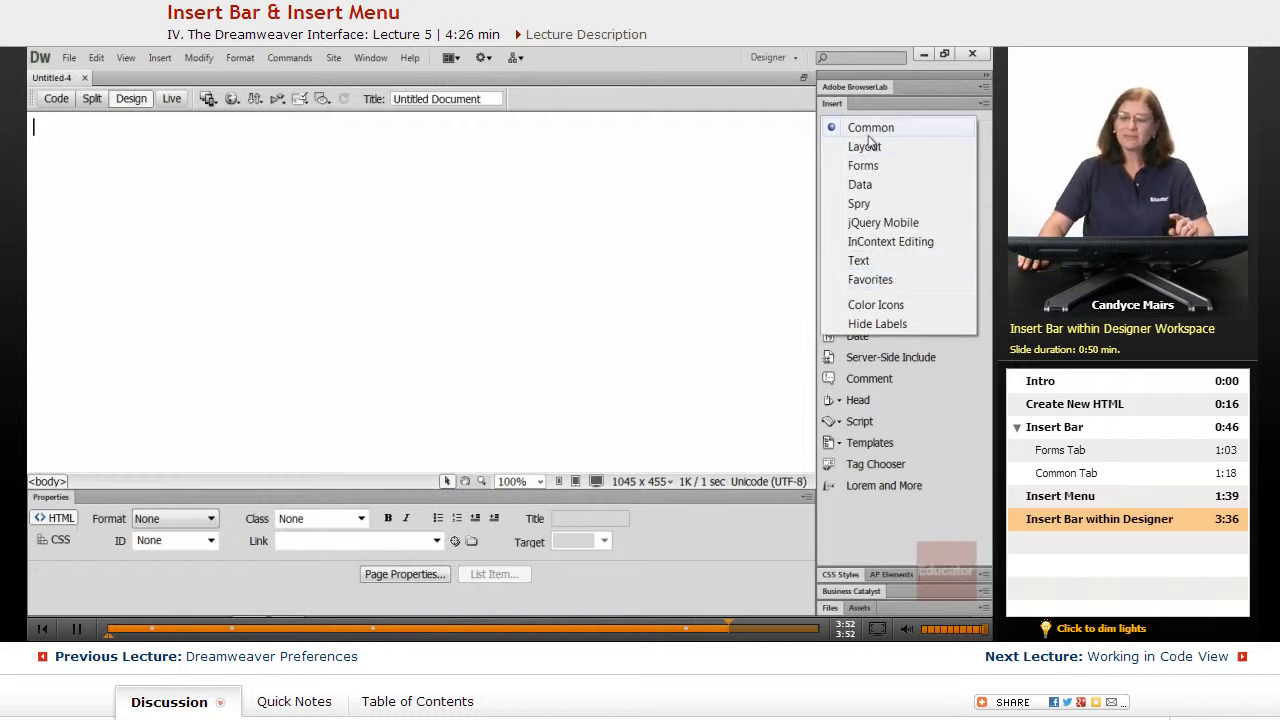
{"action": "mouse_move", "coordinate": [870, 279]}
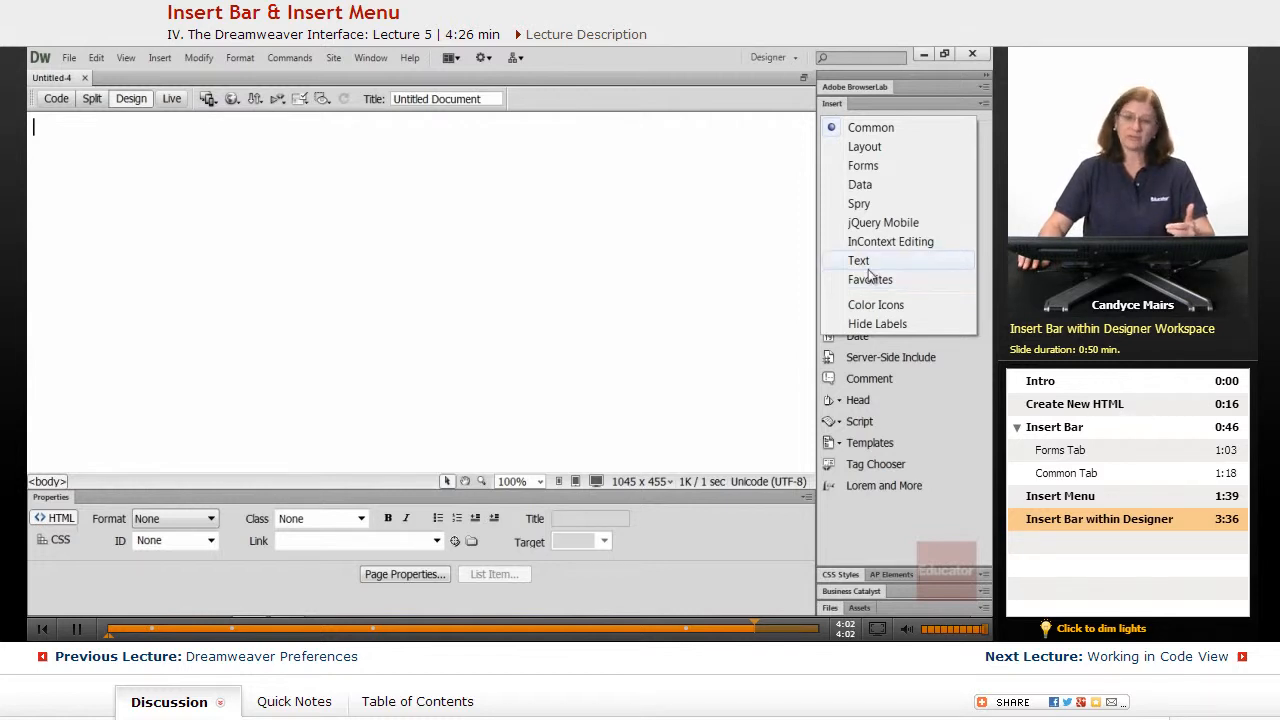
{"action": "left_click", "coordinate": [770, 57]}
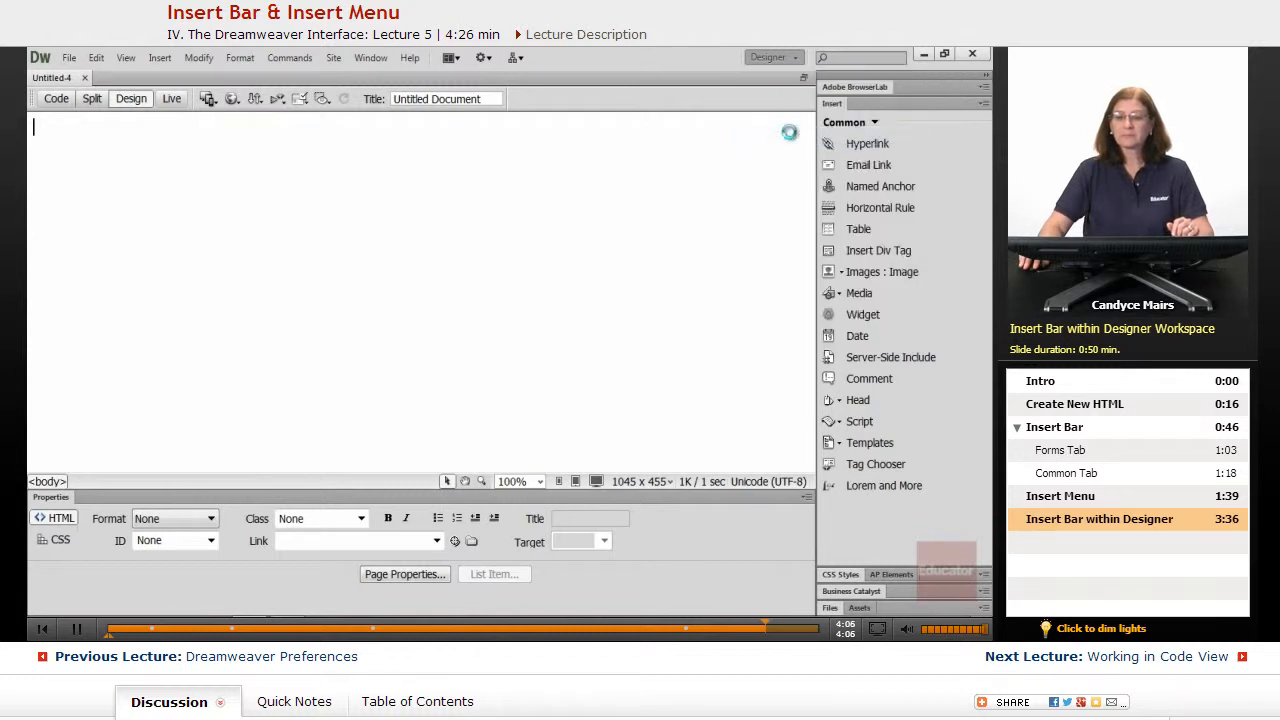
{"action": "left_click", "coordinate": [773, 57]}
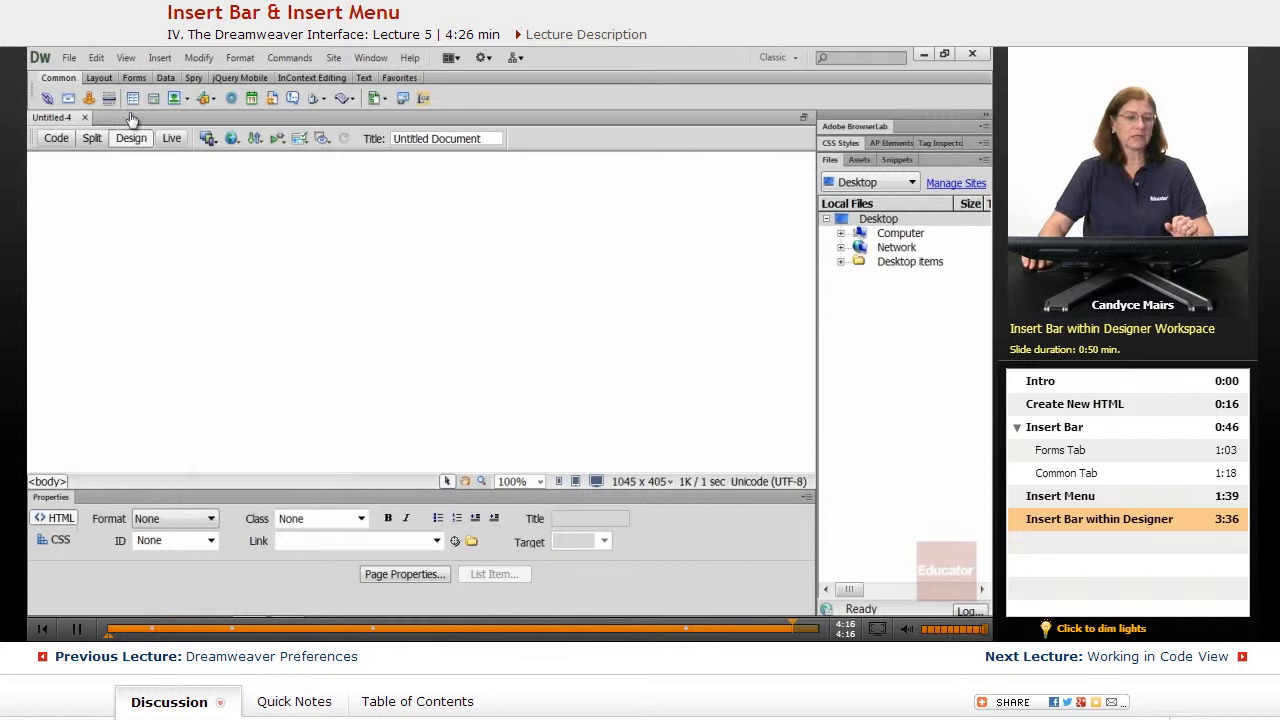
{"action": "mouse_move", "coordinate": [538, 326]}
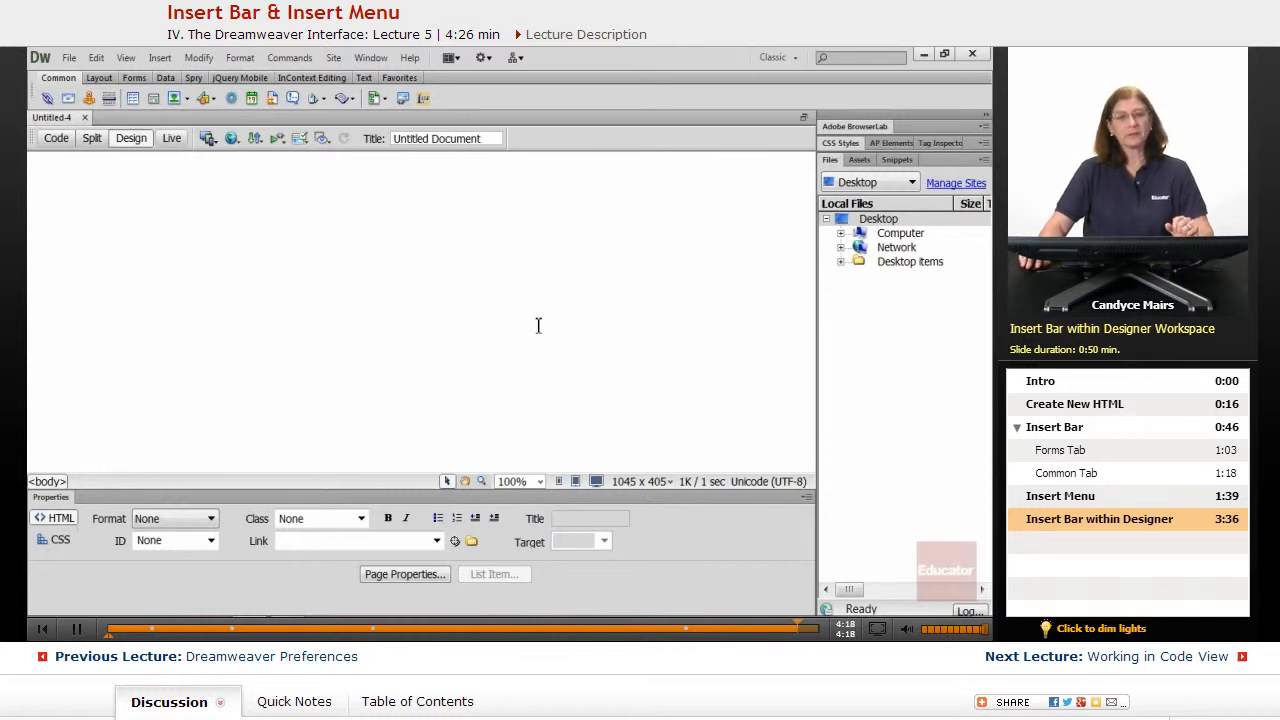